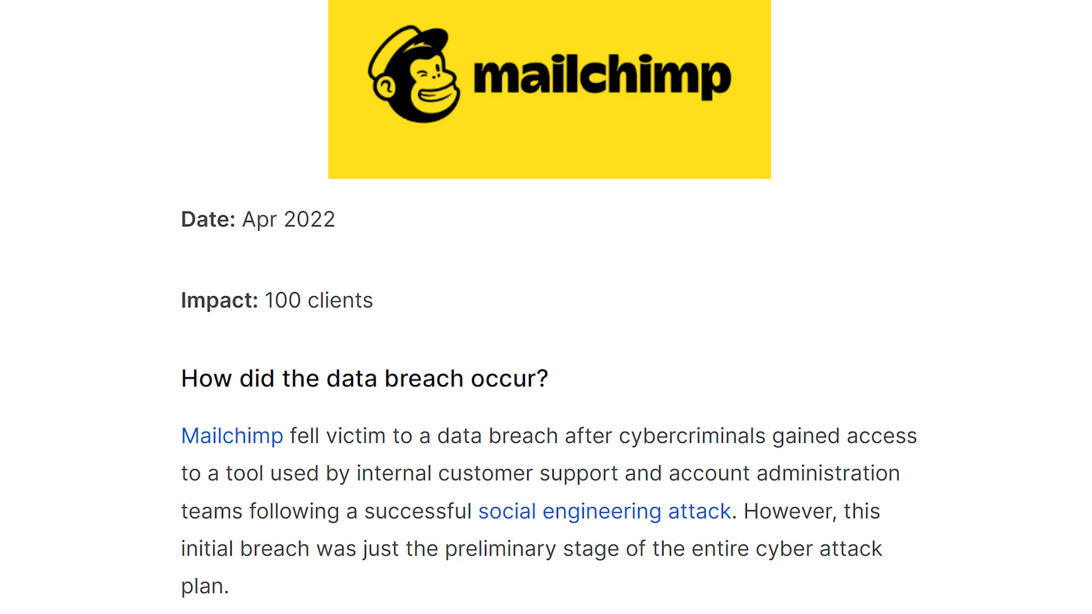
# Scroll down the Federated home page toward the Comparison page link
pyautogui.moveTo(168, 300); pyautogui.dragTo(397, 301)
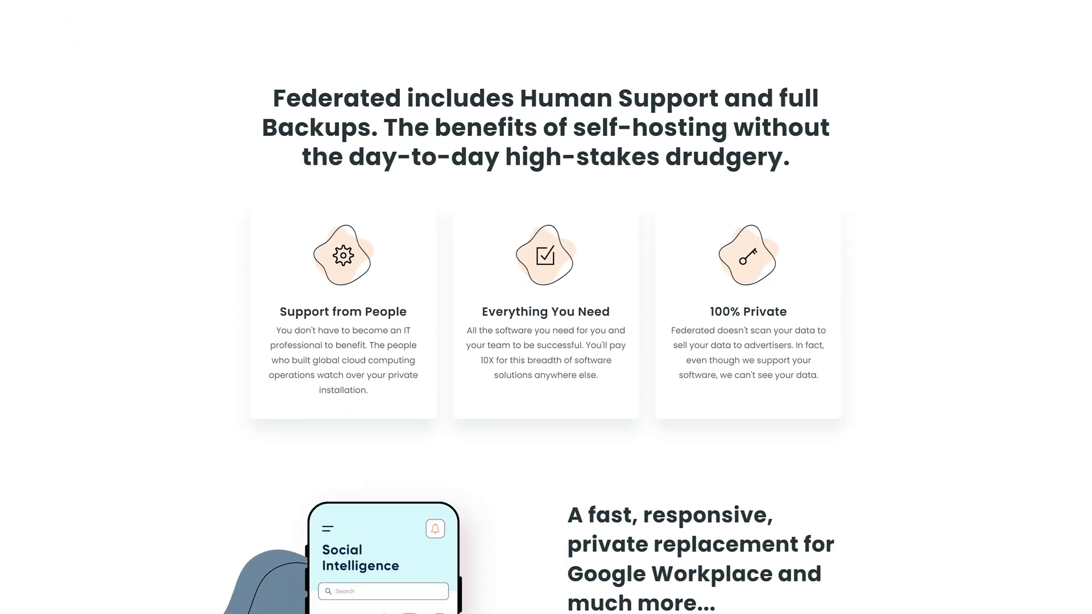
pyautogui.scroll(-3)
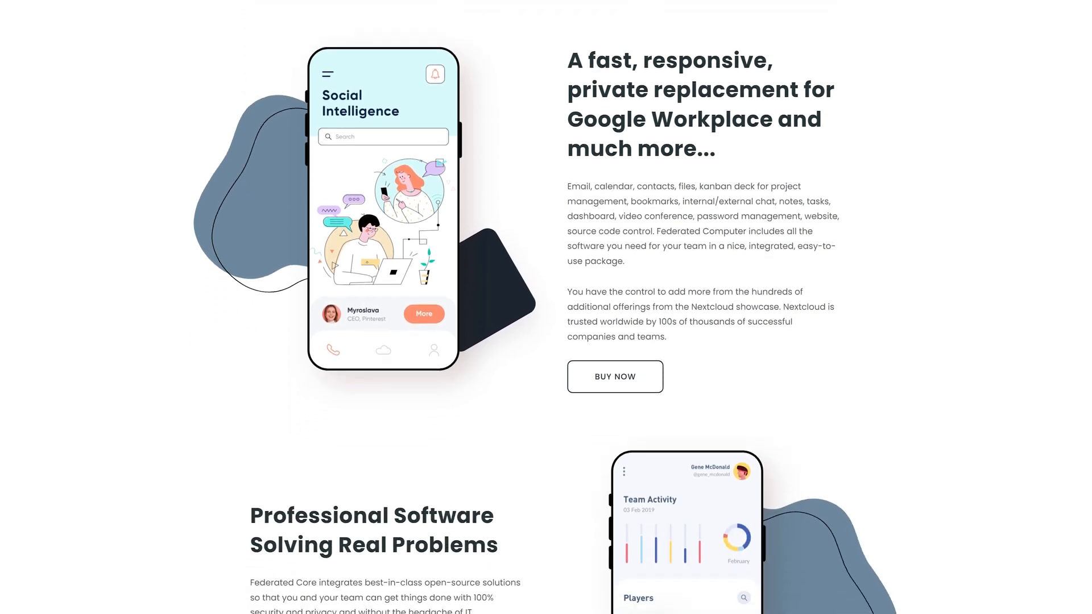
pyautogui.scroll(-3)
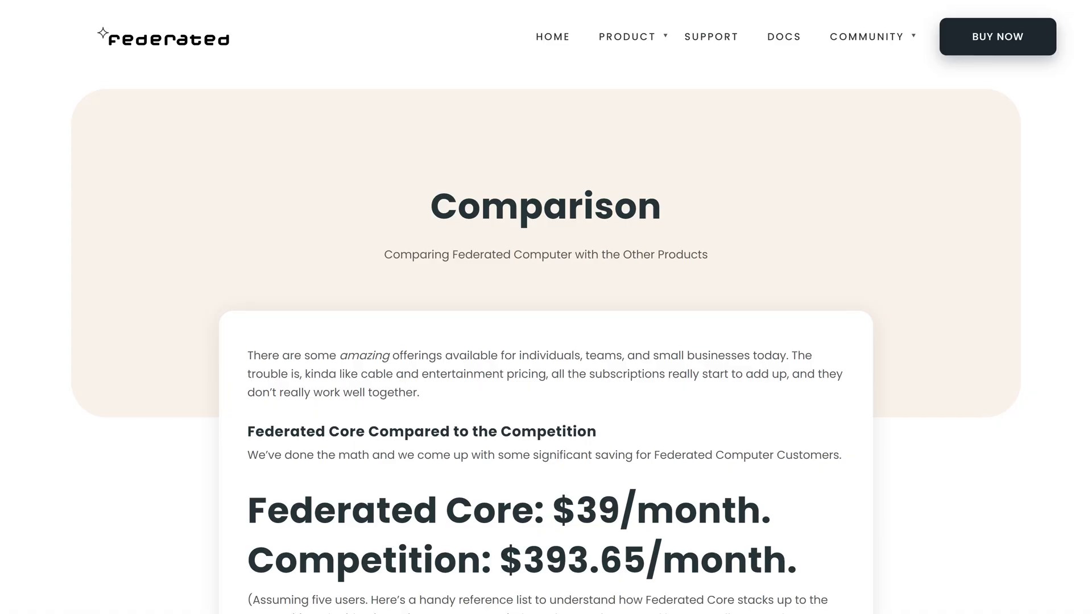
# Scroll through the $39 vs $393.65 price list and on to the Email Service page
pyautogui.scroll(-3)
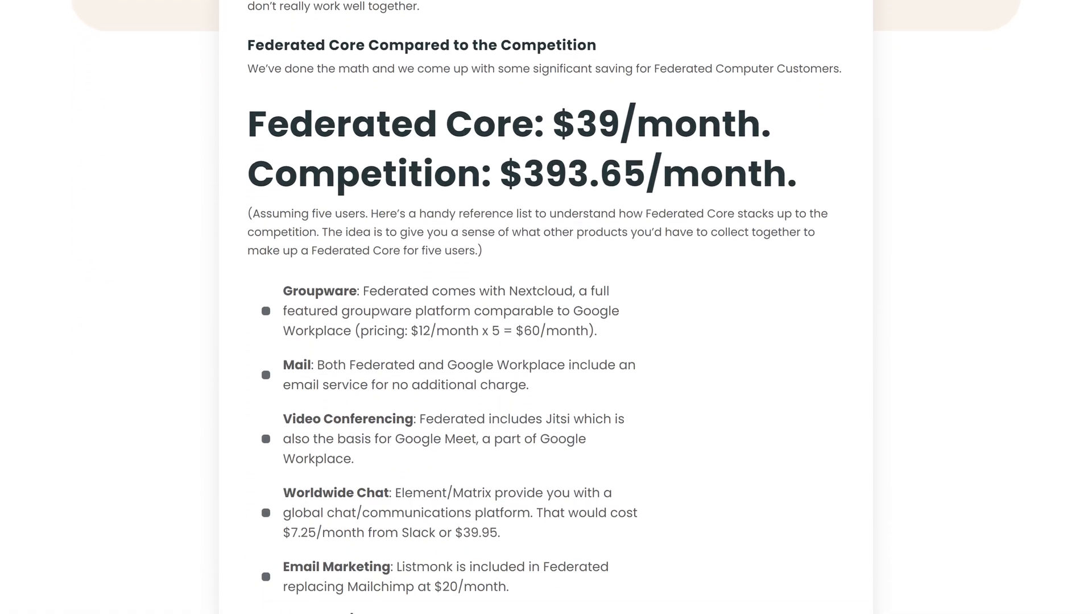
pyautogui.scroll(-3)
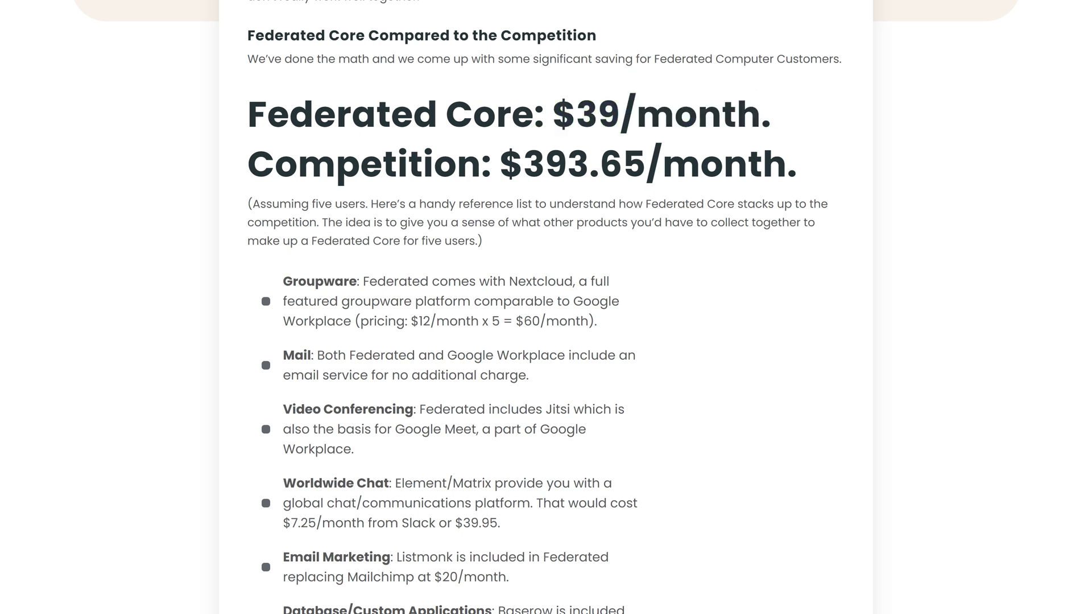
pyautogui.moveTo(488, 164); pyautogui.dragTo(794, 164)
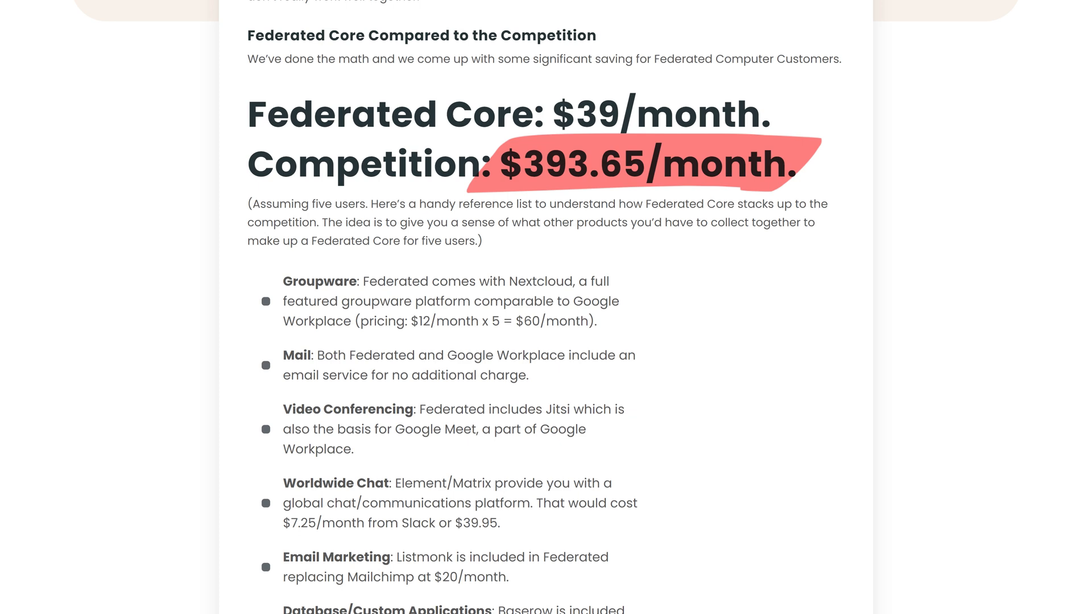
pyautogui.scroll(-3)
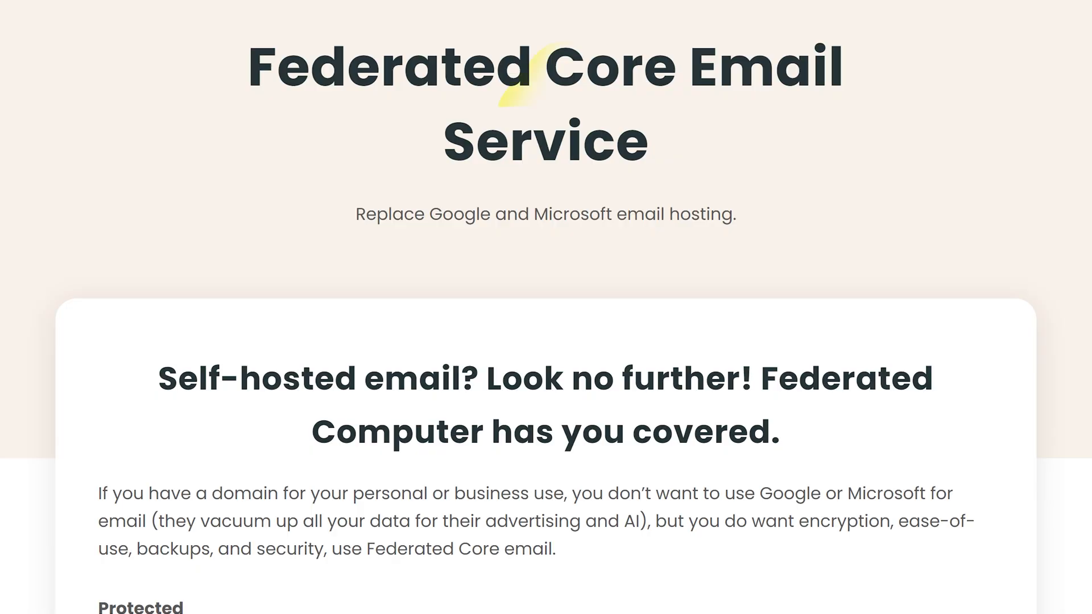
# Scroll down the Email Service page to reach the Nextcloud Service page
pyautogui.scroll(-3)
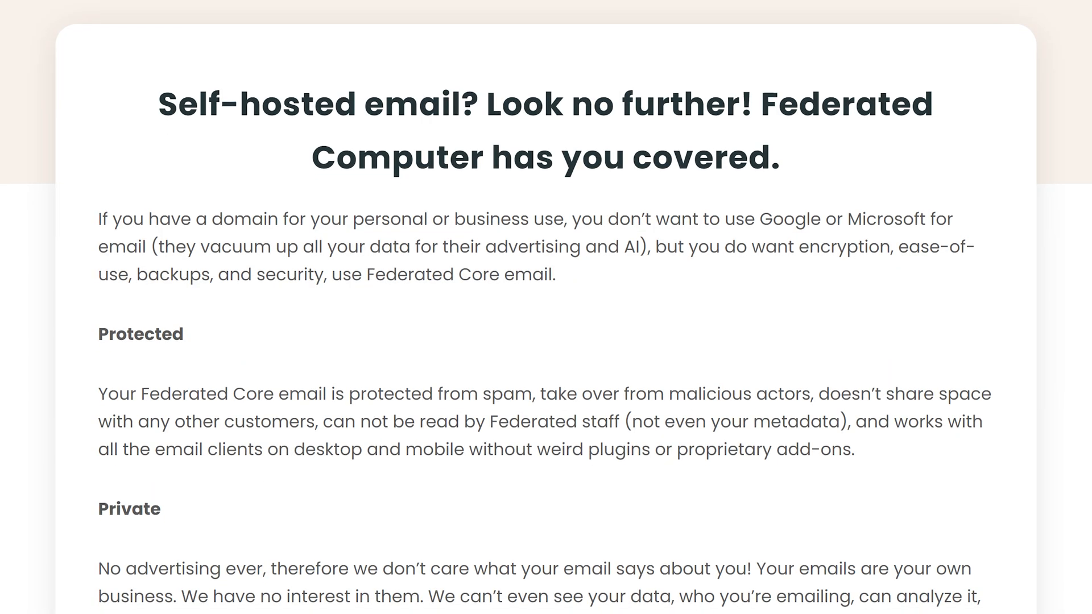
pyautogui.scroll(-3)
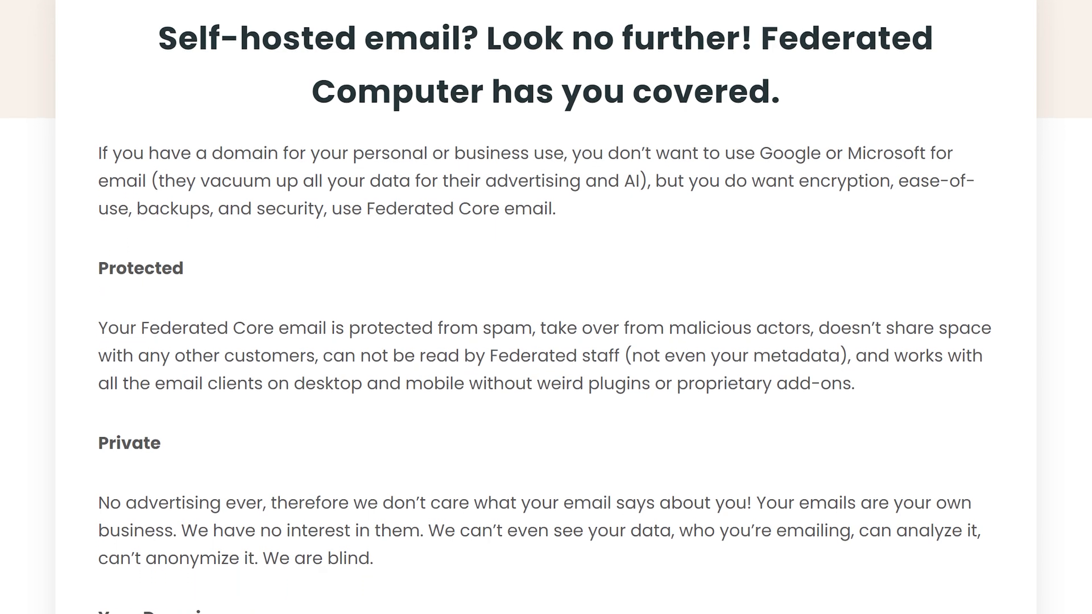
pyautogui.scroll(-3)
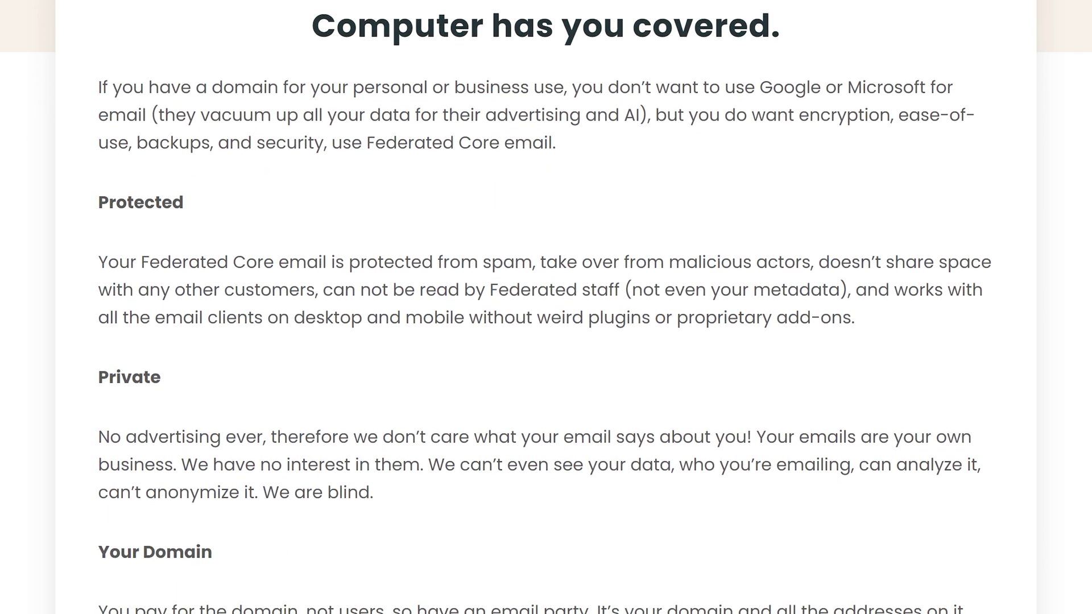
pyautogui.scroll(-3)
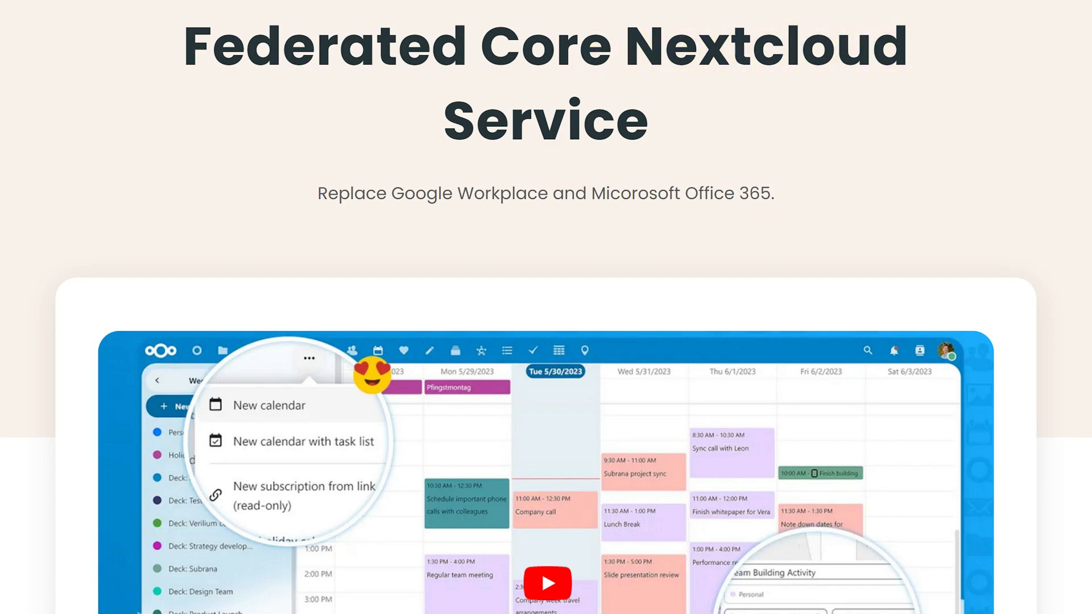
# Scroll through Nextcloud Files and Office details toward the Element and Matrix page
pyautogui.scroll(-3)
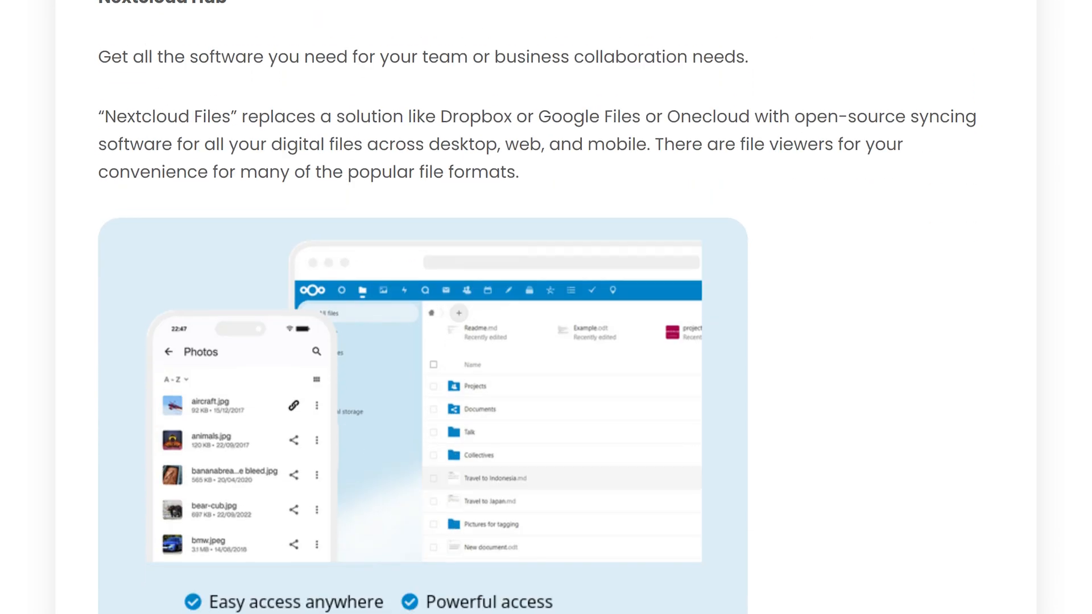
pyautogui.scroll(-3)
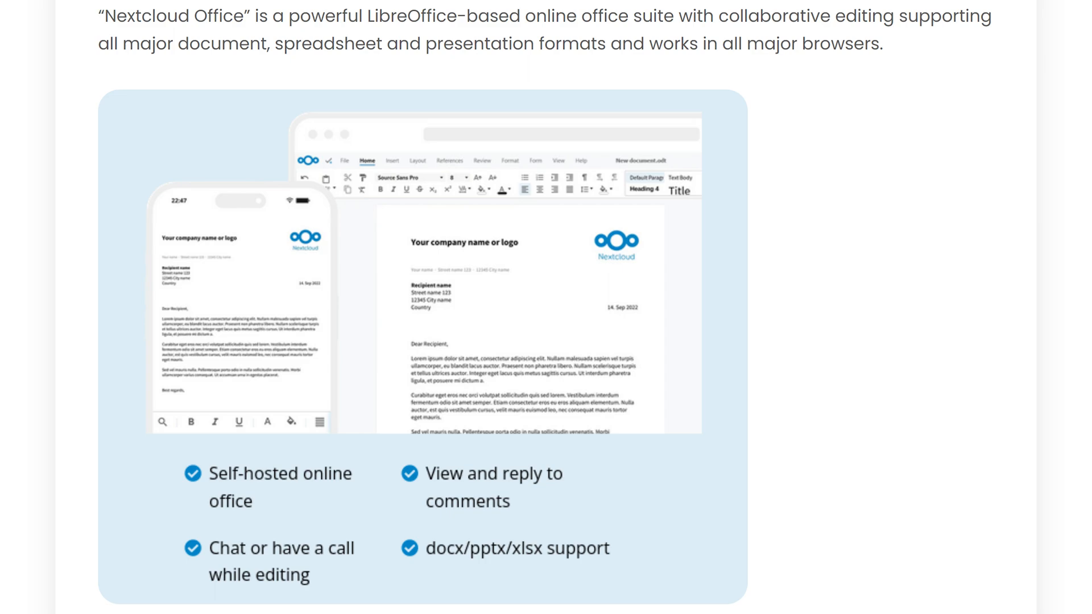
pyautogui.scroll(-3)
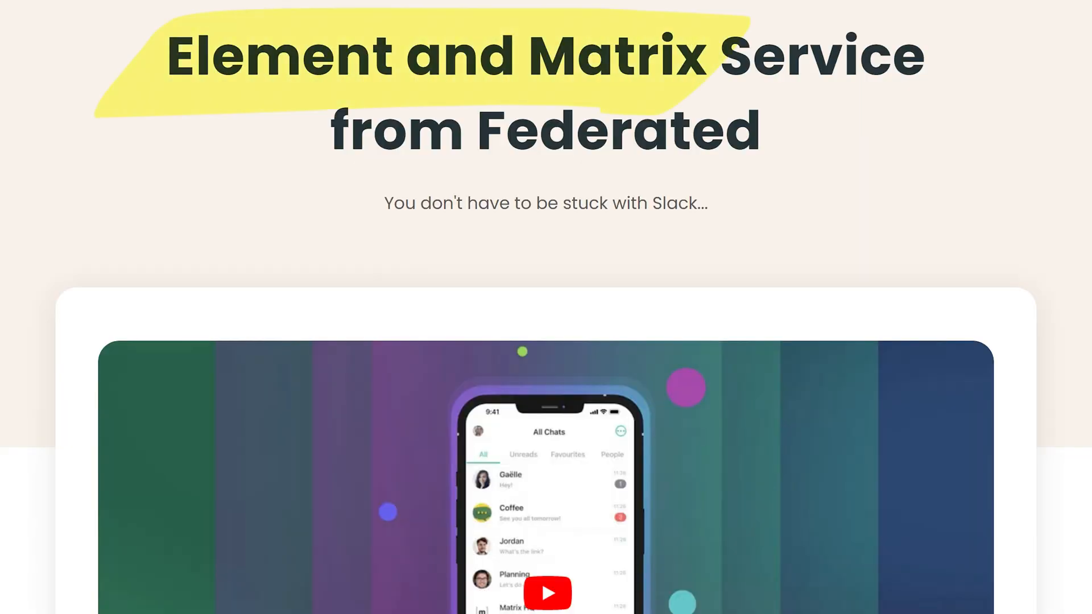
# Scroll the Element chat feature list toward the Gitea Service page
pyautogui.scroll(-3)
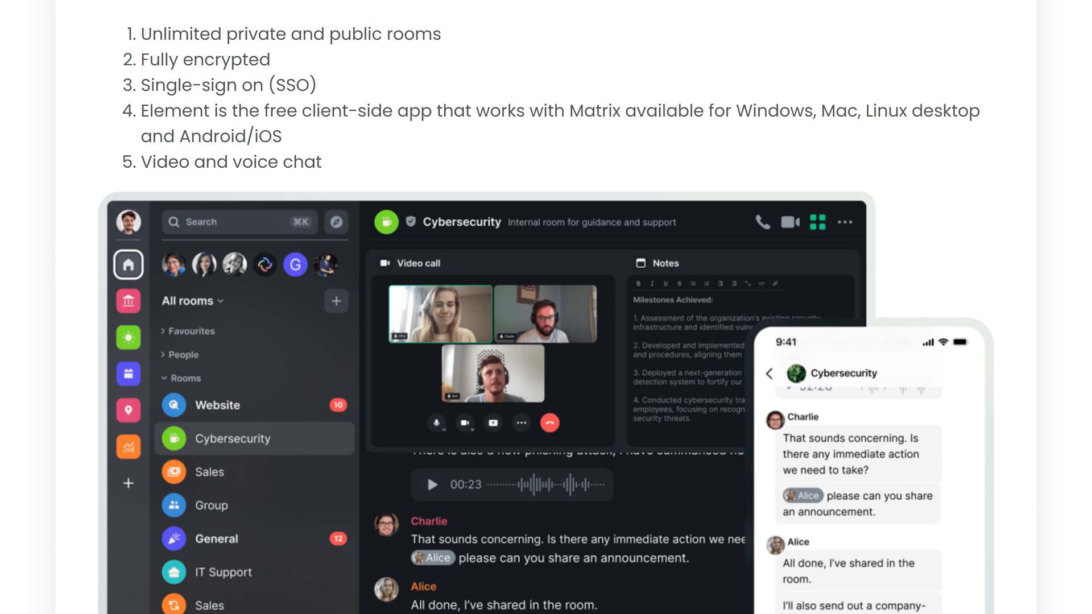
pyautogui.scroll(-3)
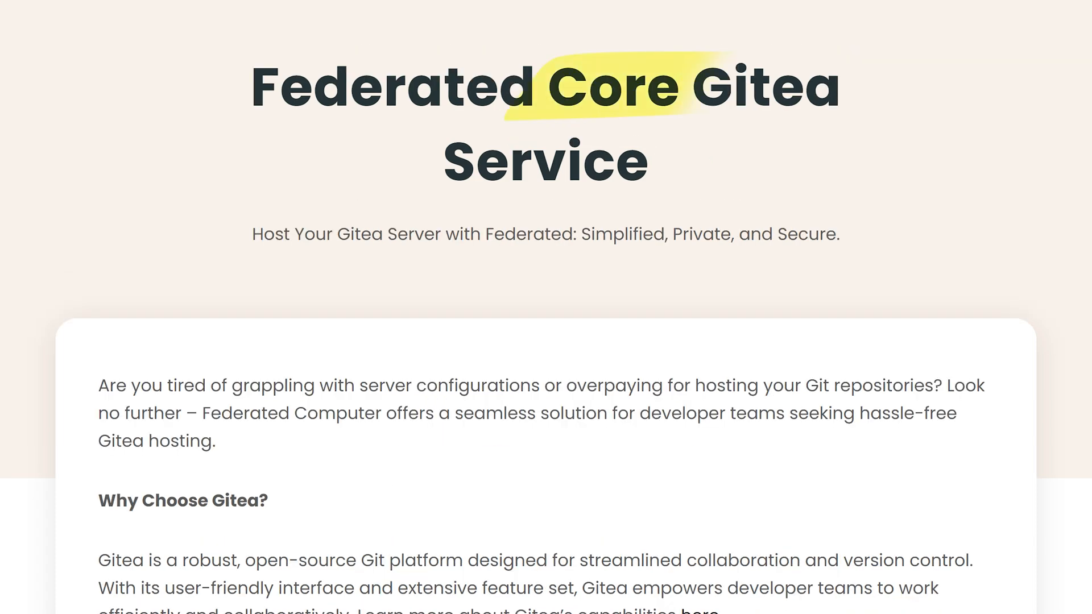
pyautogui.scroll(-3)
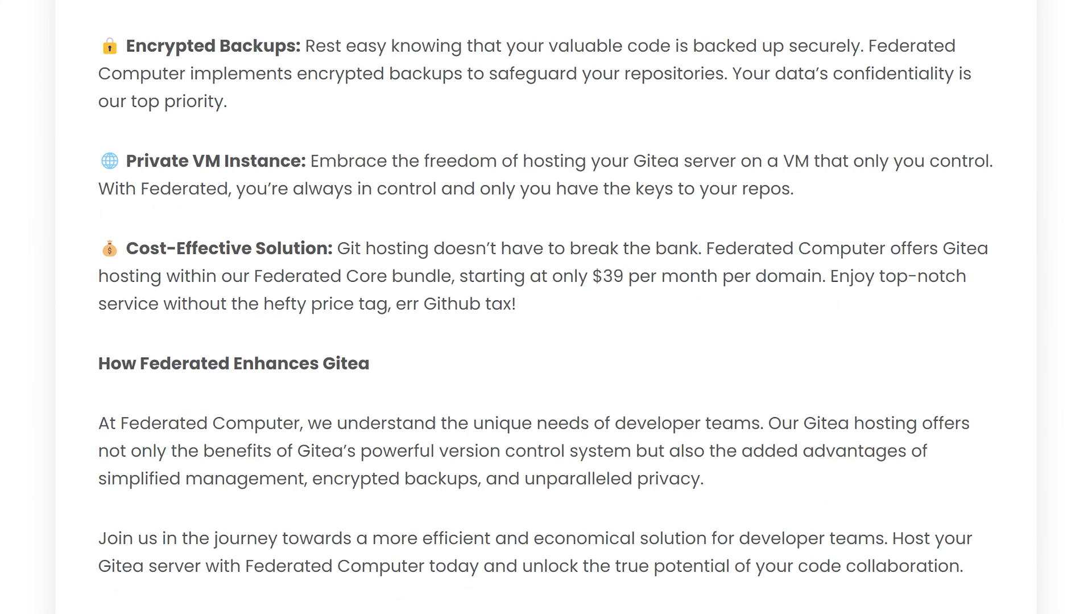
pyautogui.scroll(-3)
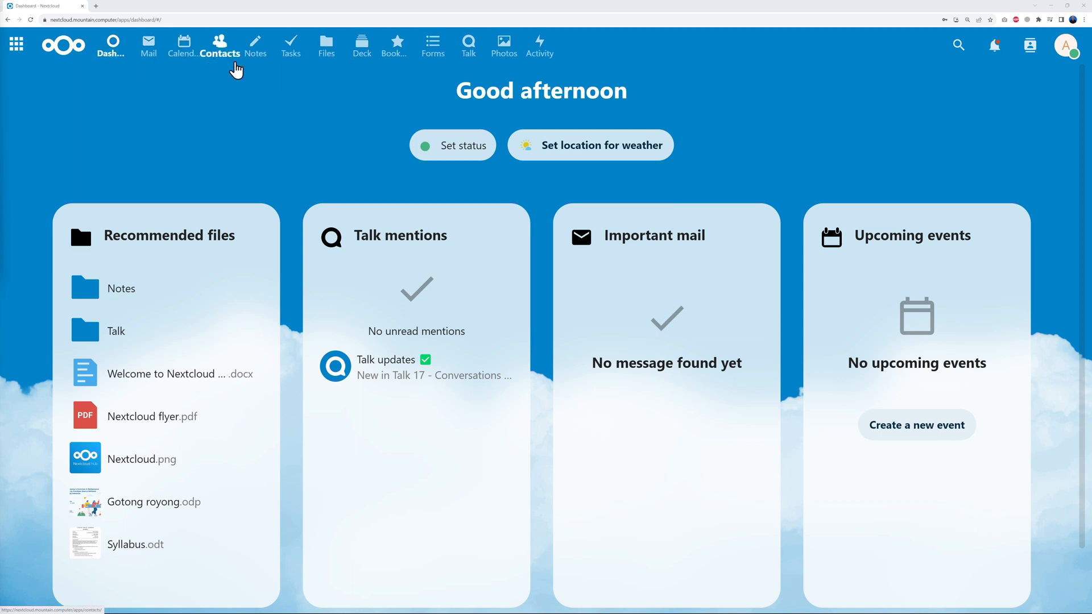
pyautogui.moveTo(327, 46)
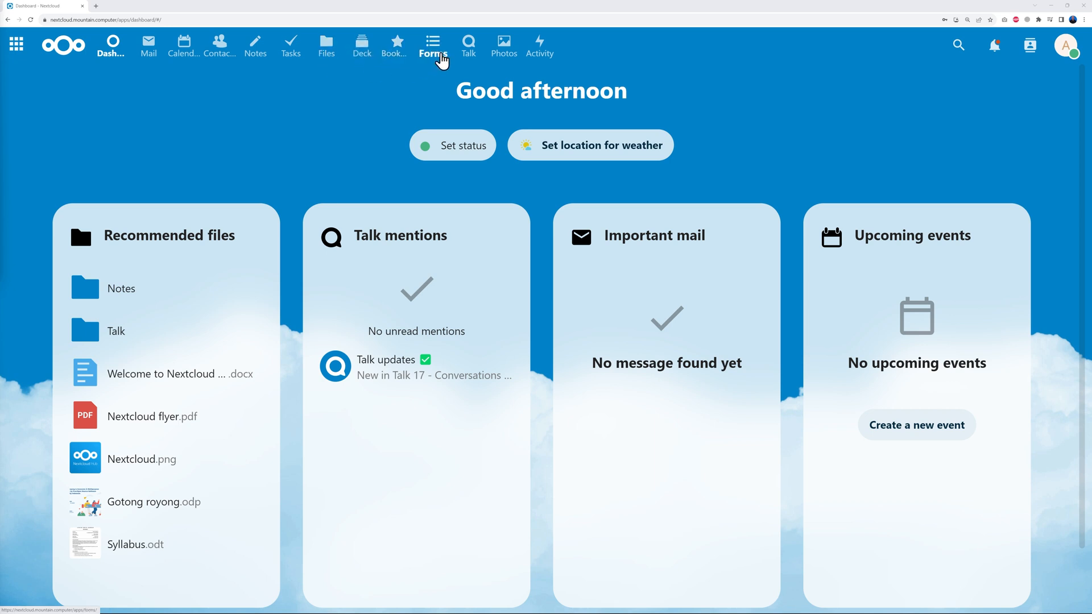
pyautogui.moveTo(539, 52)
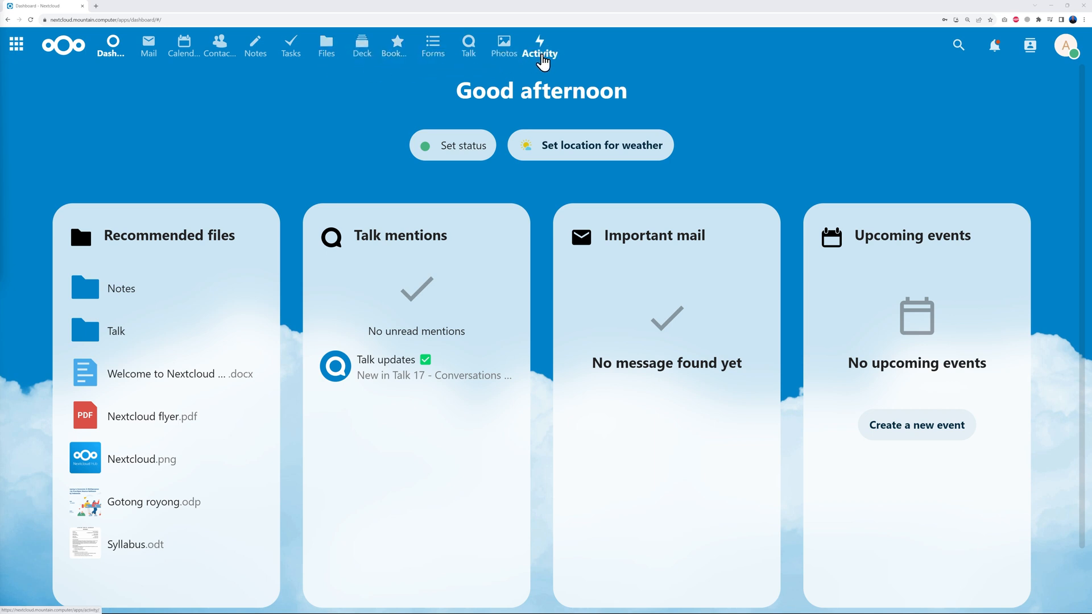
# Leave Jitsi Meet via the hosted-apps menu and return to the Nextcloud dashboard
pyautogui.click(16, 45)
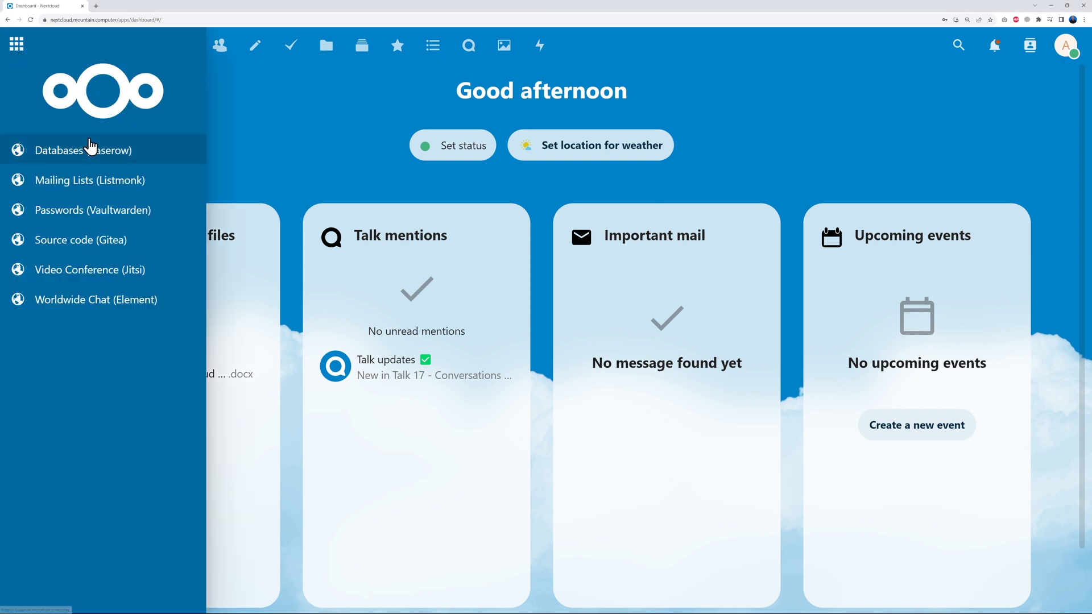
pyautogui.moveTo(91, 282)
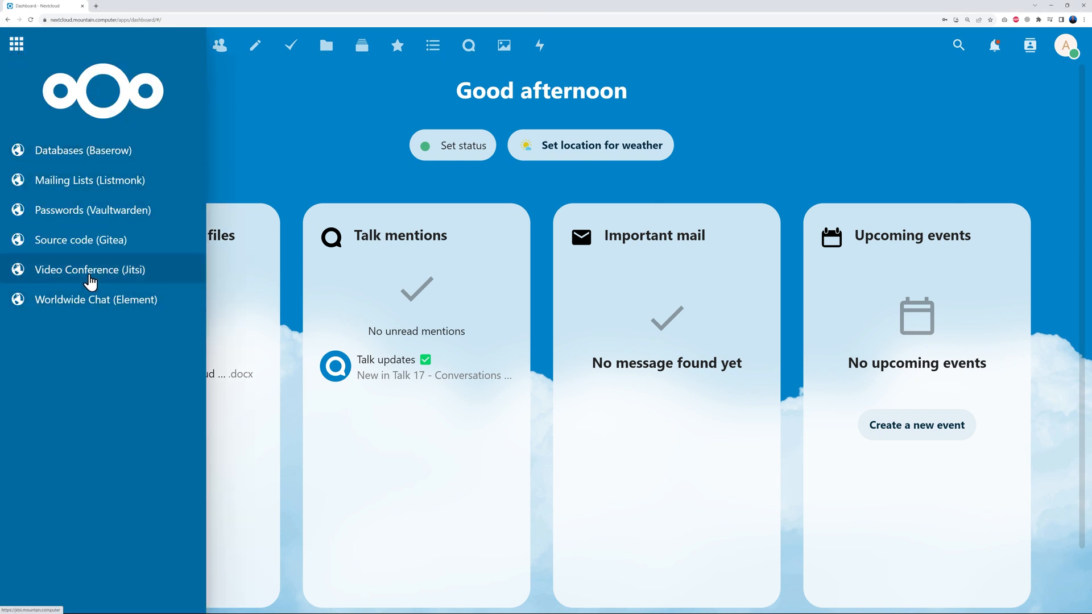
pyautogui.moveTo(116, 282)
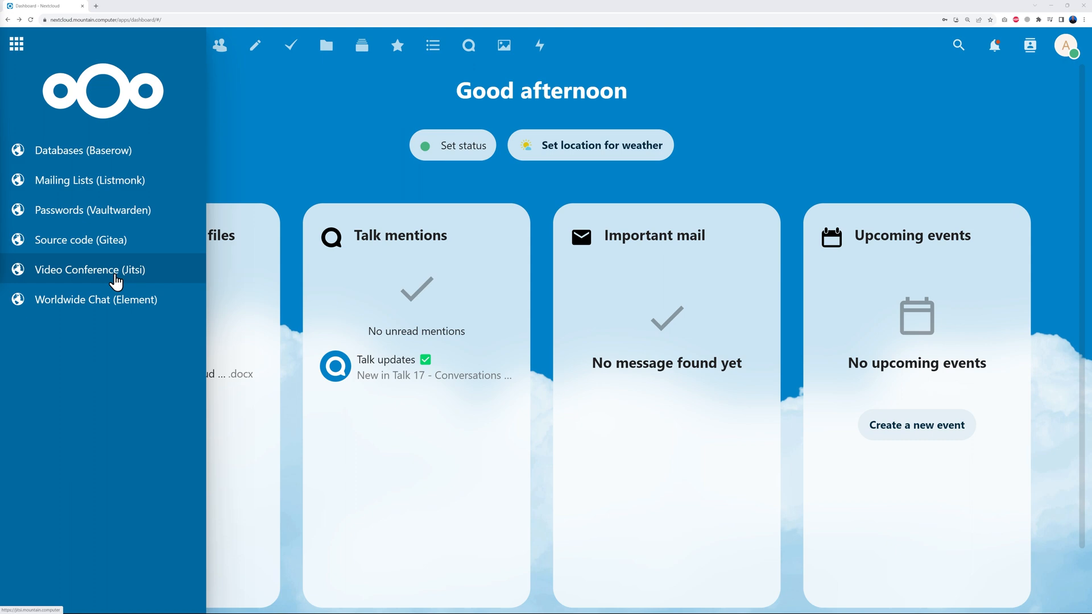
pyautogui.moveTo(110, 279)
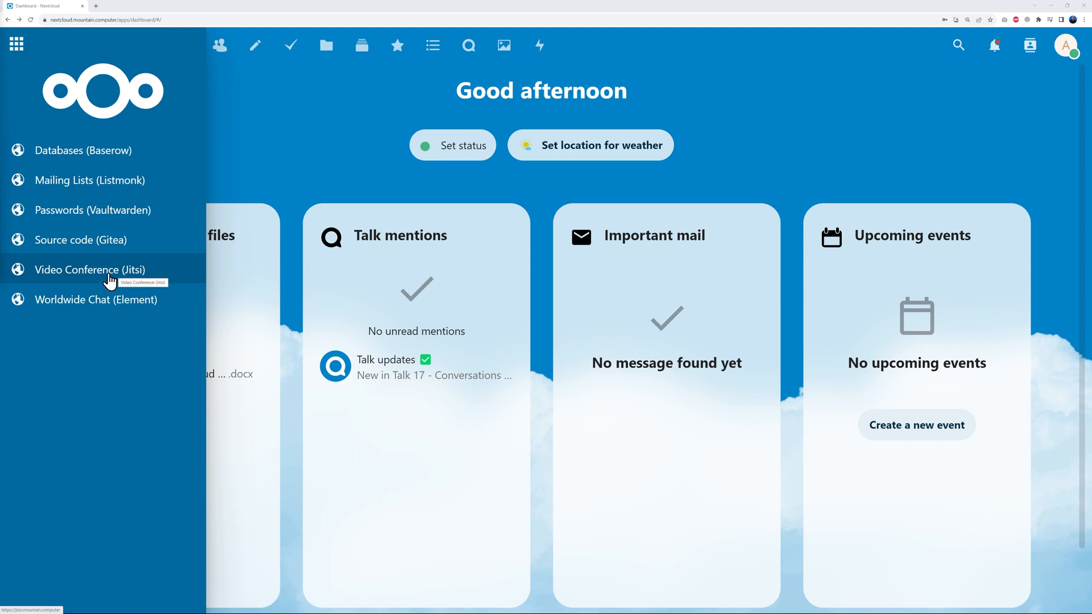
pyautogui.click(89, 269)
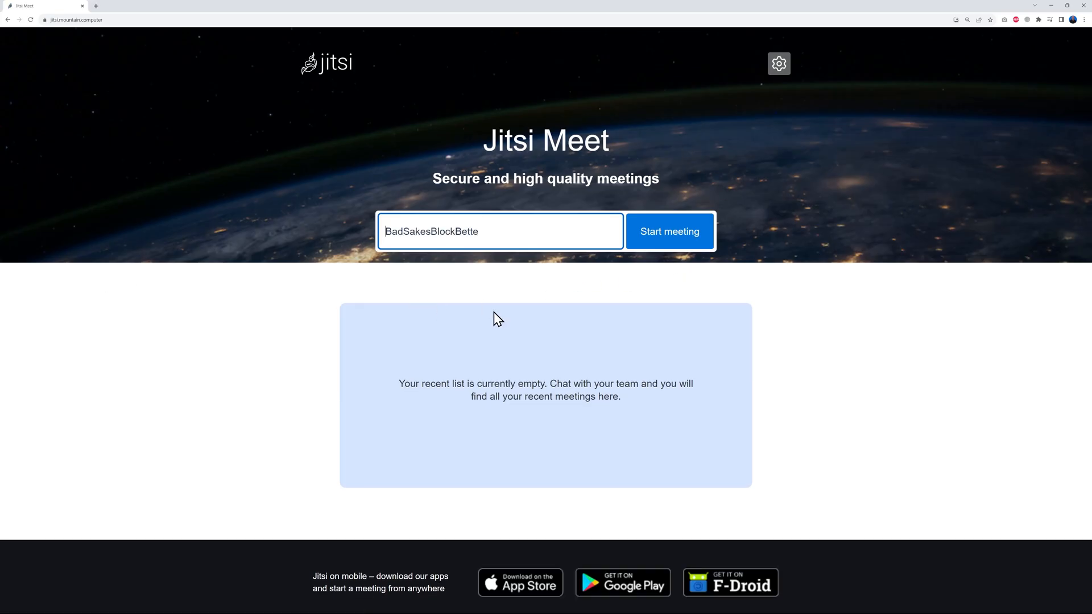
pyautogui.write('rd/#/')
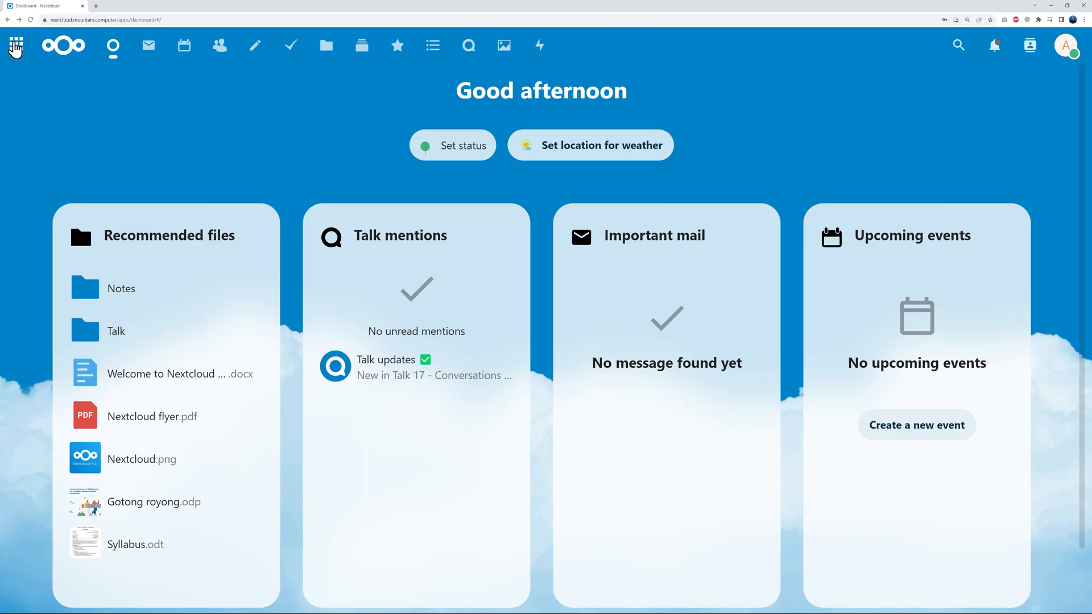
# Launch Worldwide Chat (Element) from the Nextcloud apps menu
pyautogui.click(16, 46)
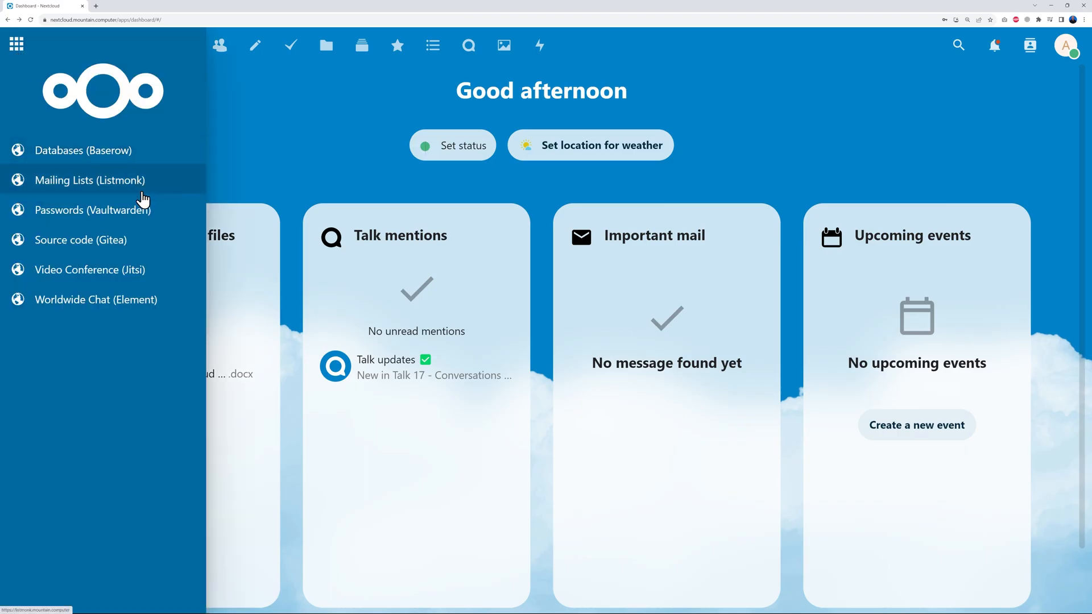
pyautogui.moveTo(109, 210)
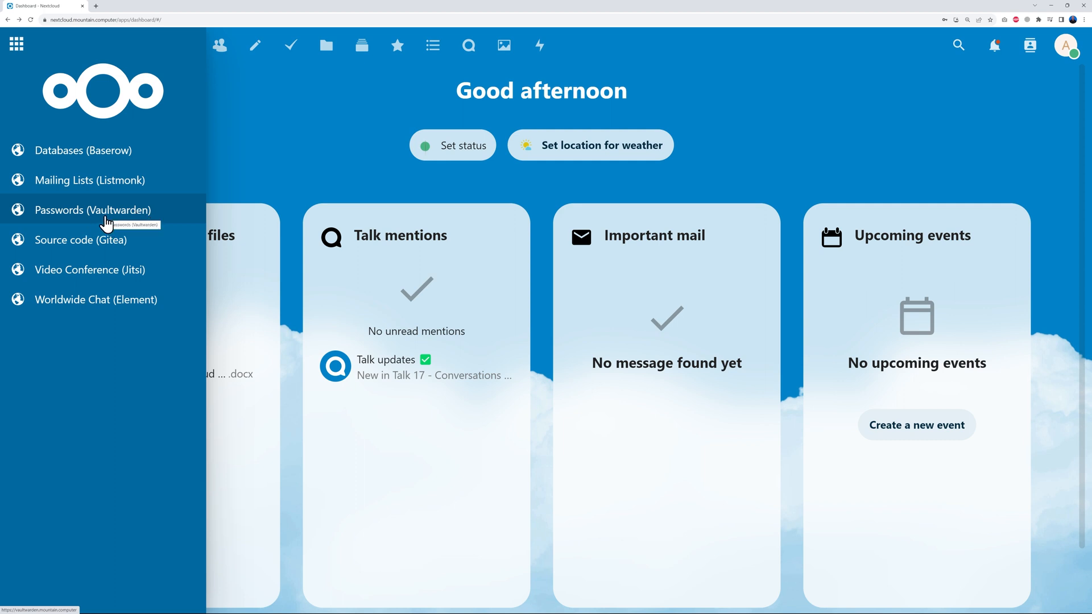
pyautogui.moveTo(113, 309)
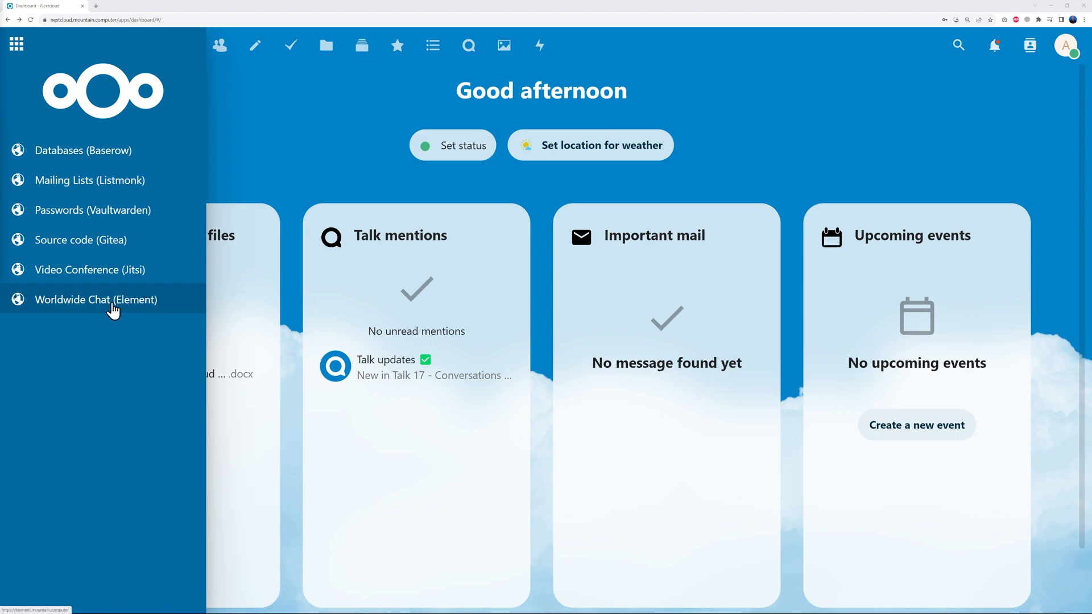
pyautogui.click(97, 299)
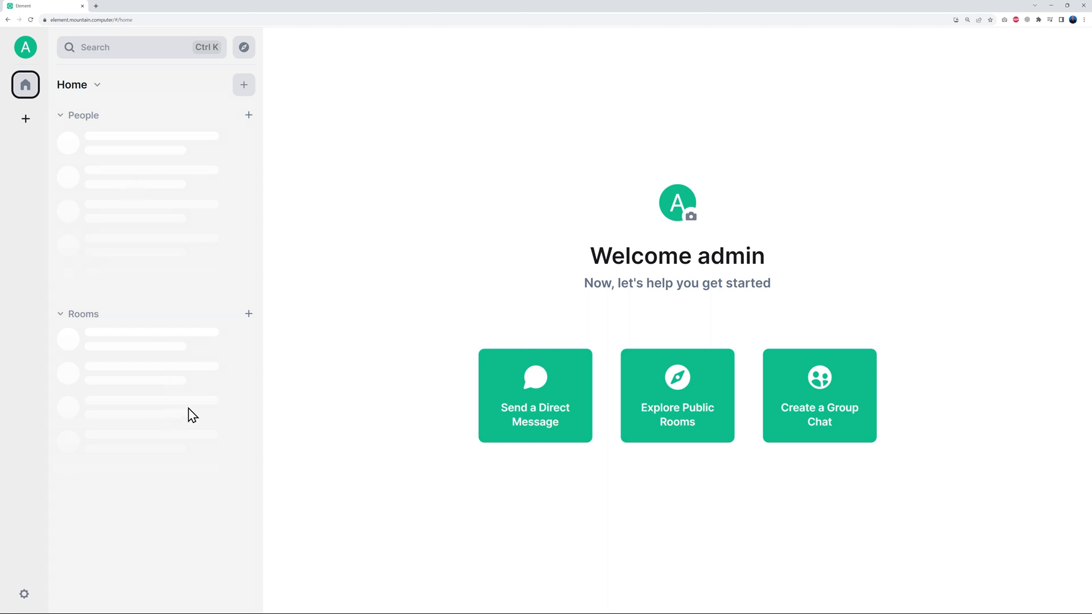
pyautogui.moveTo(693, 443)
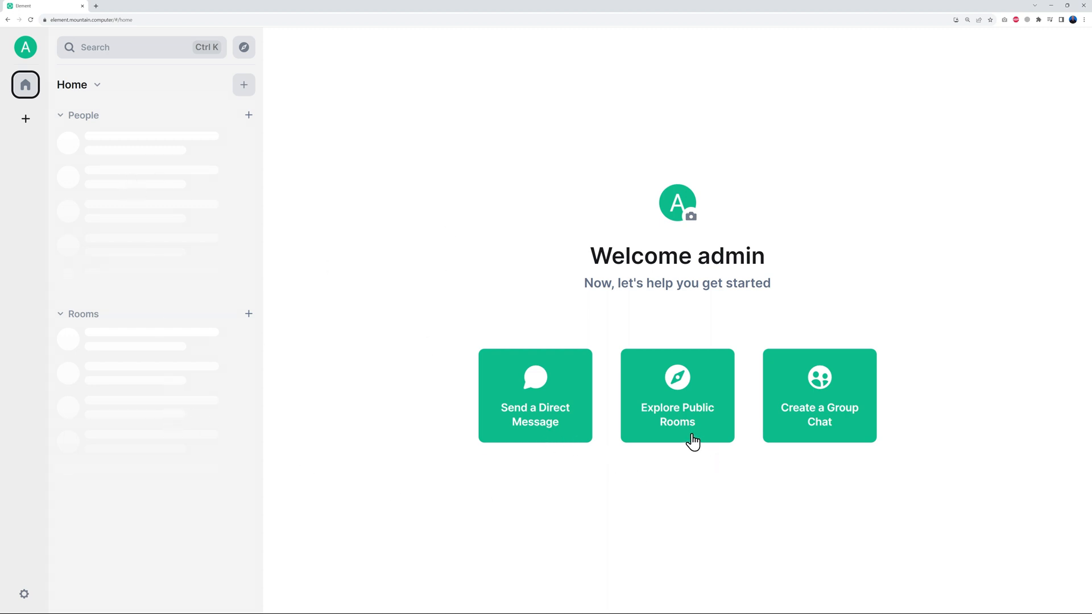
pyautogui.moveTo(779, 493)
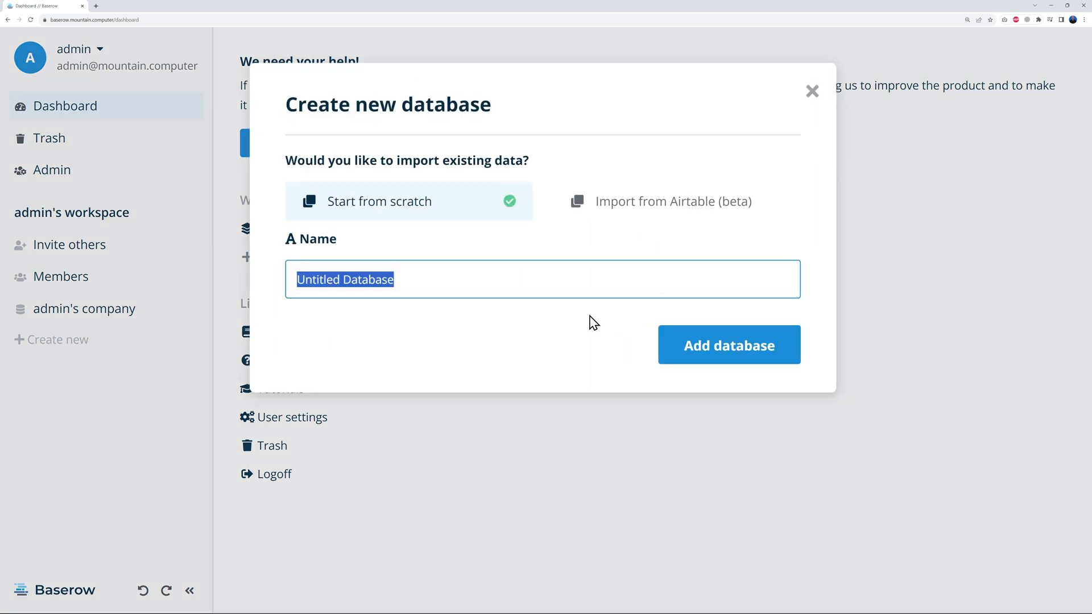
# Name the new from-scratch database 'Test' and add it
pyautogui.write('Test')
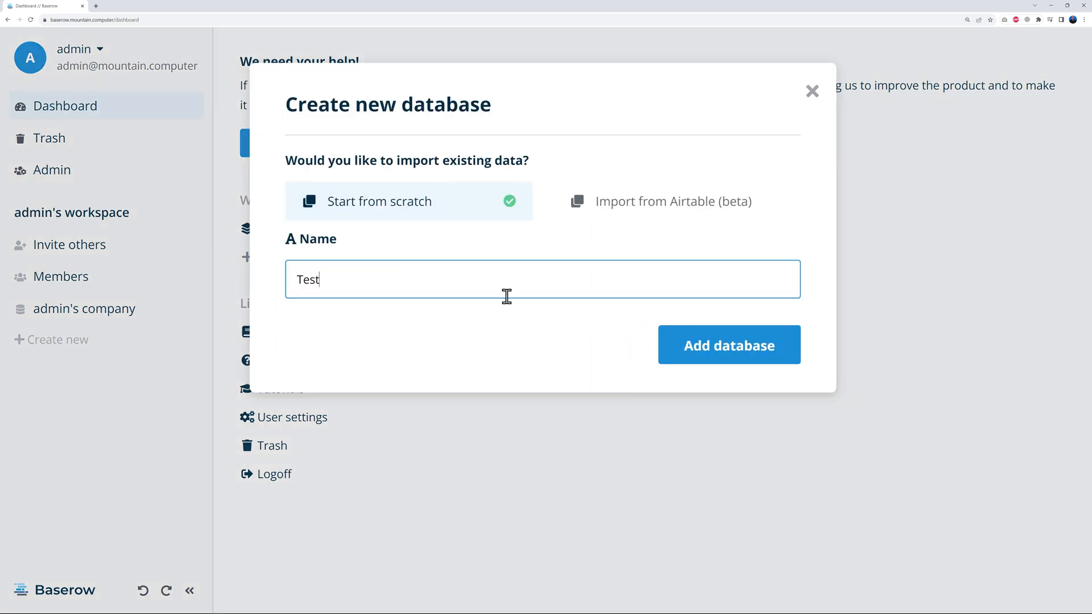
pyautogui.click(728, 344)
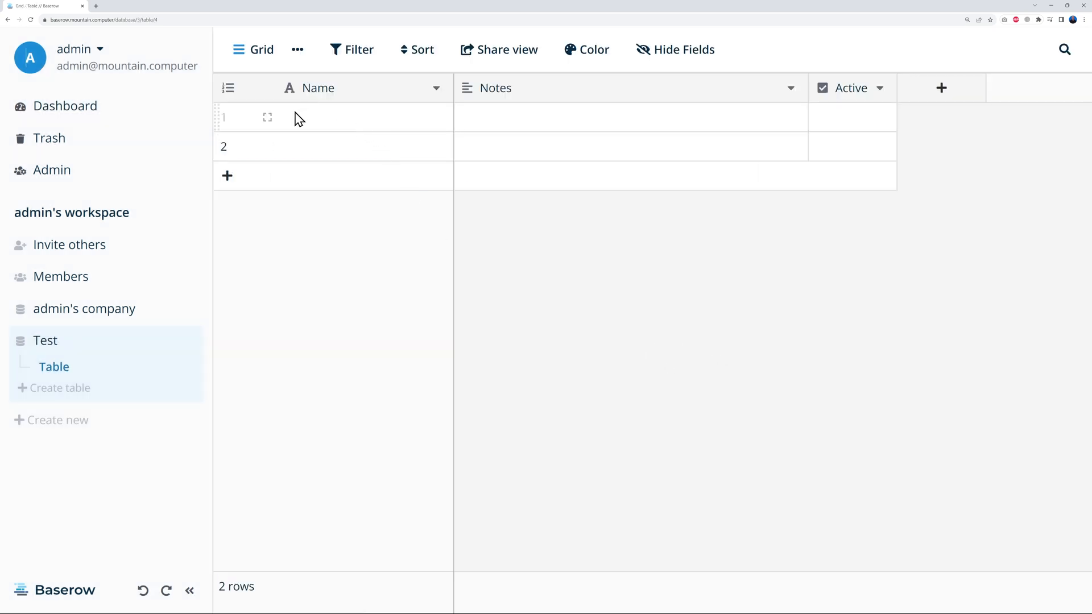
# Expand row 1, browse the Name field's types, then enter 'Name' as its value
pyautogui.click(267, 117)
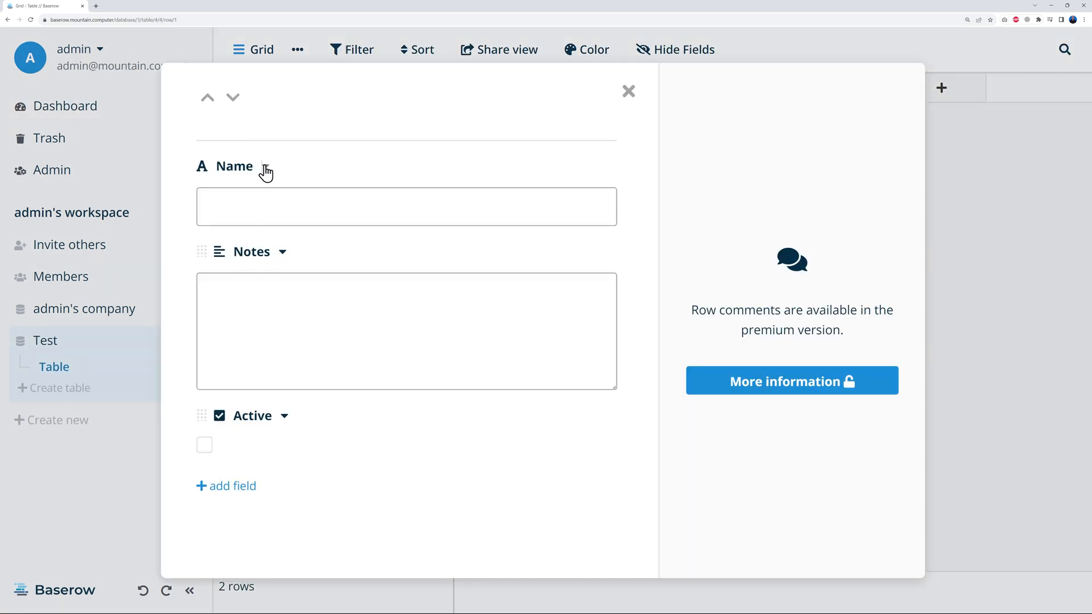
pyautogui.click(265, 166)
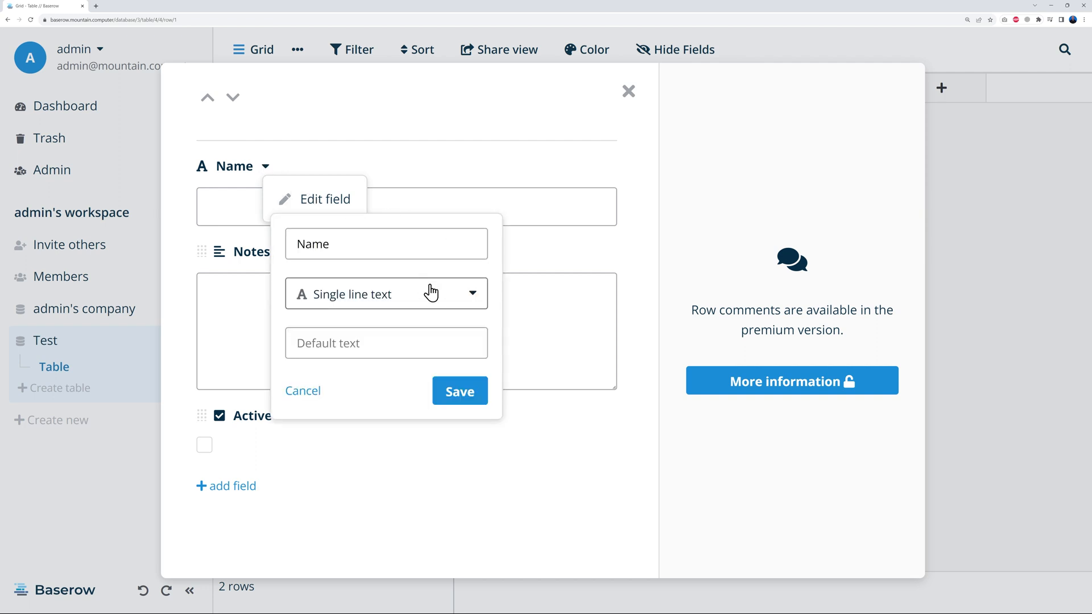
pyautogui.click(385, 293)
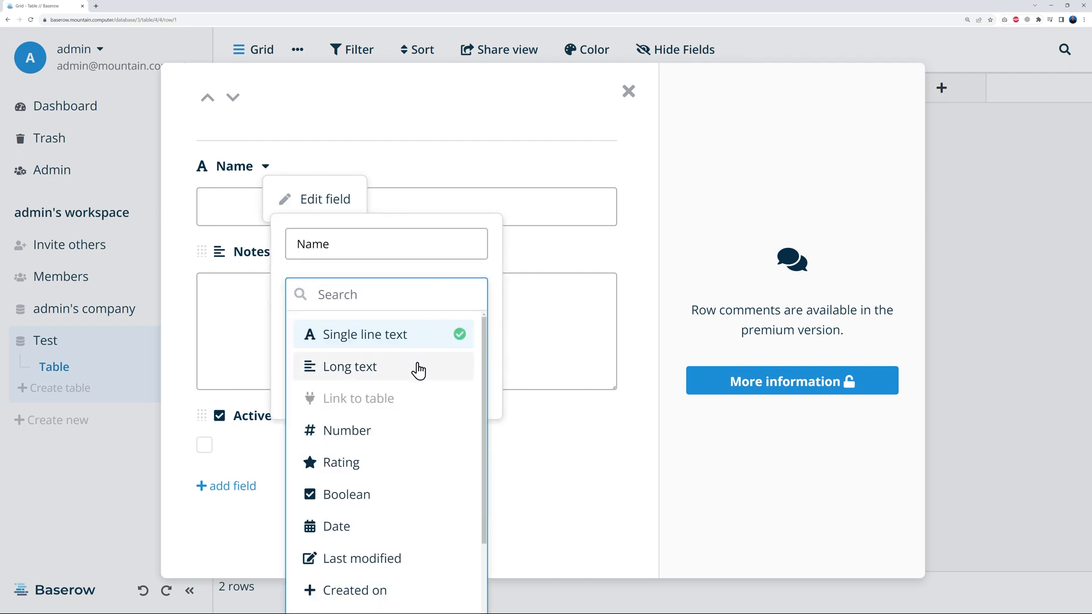
pyautogui.scroll(-3)
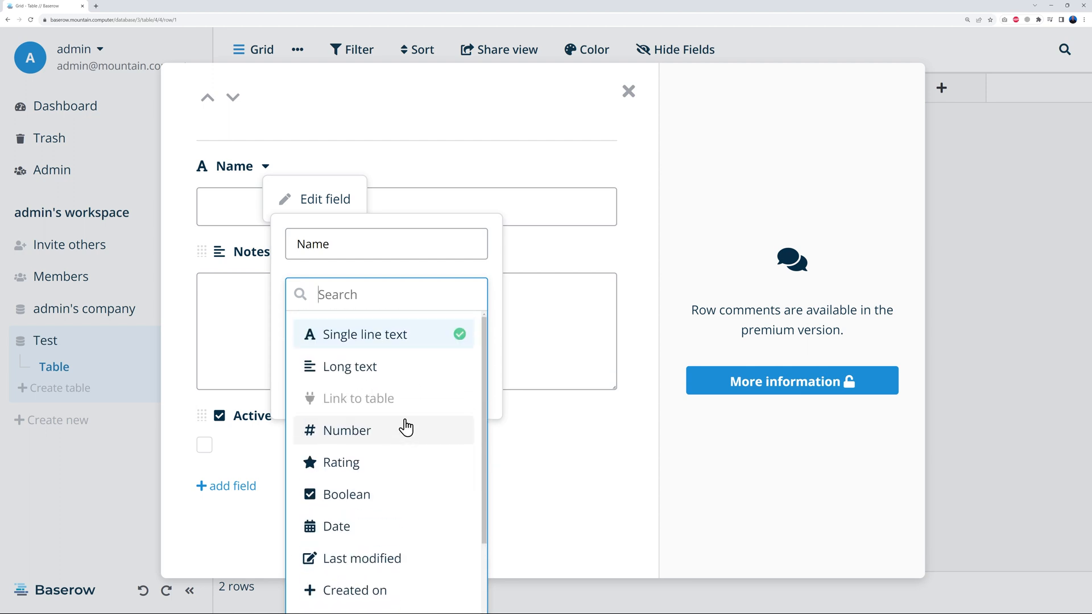
pyautogui.click(406, 206)
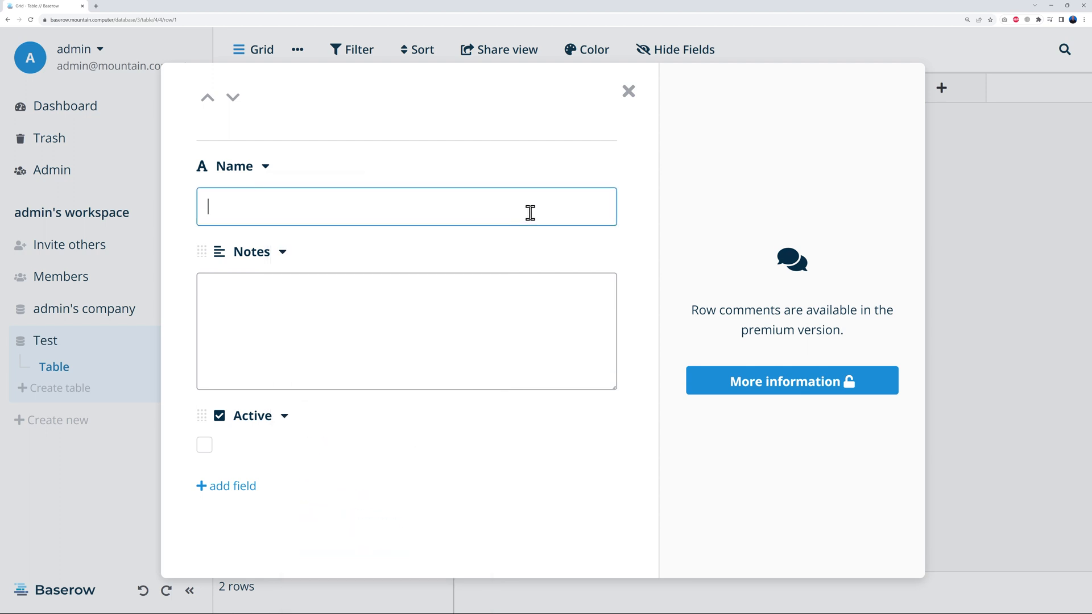
pyautogui.write('Name')
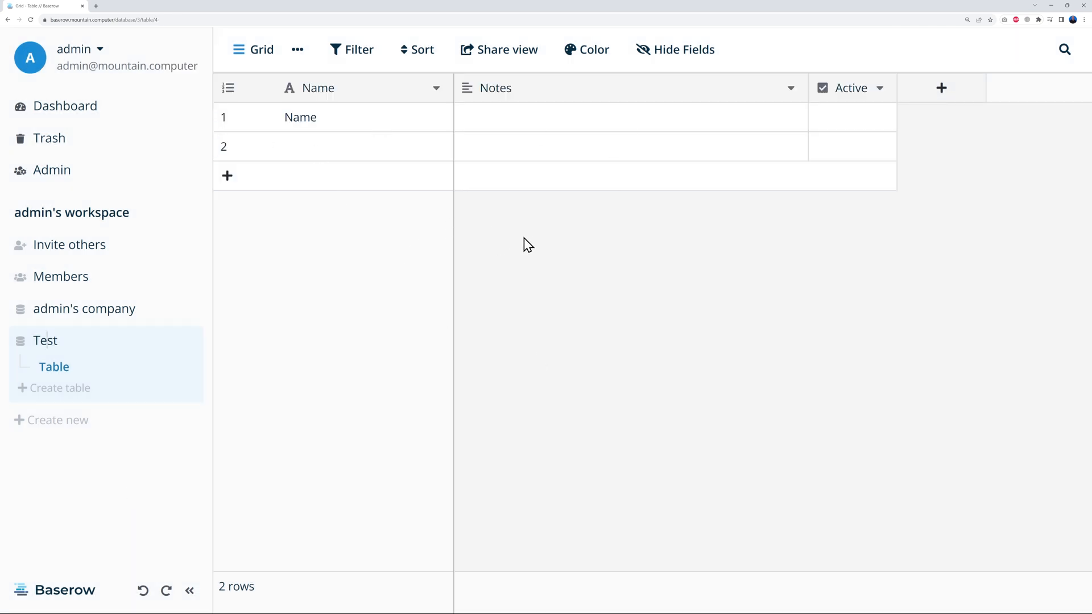
# Open the Customers table of the admin's company database in Baserow
pyautogui.click(85, 308)
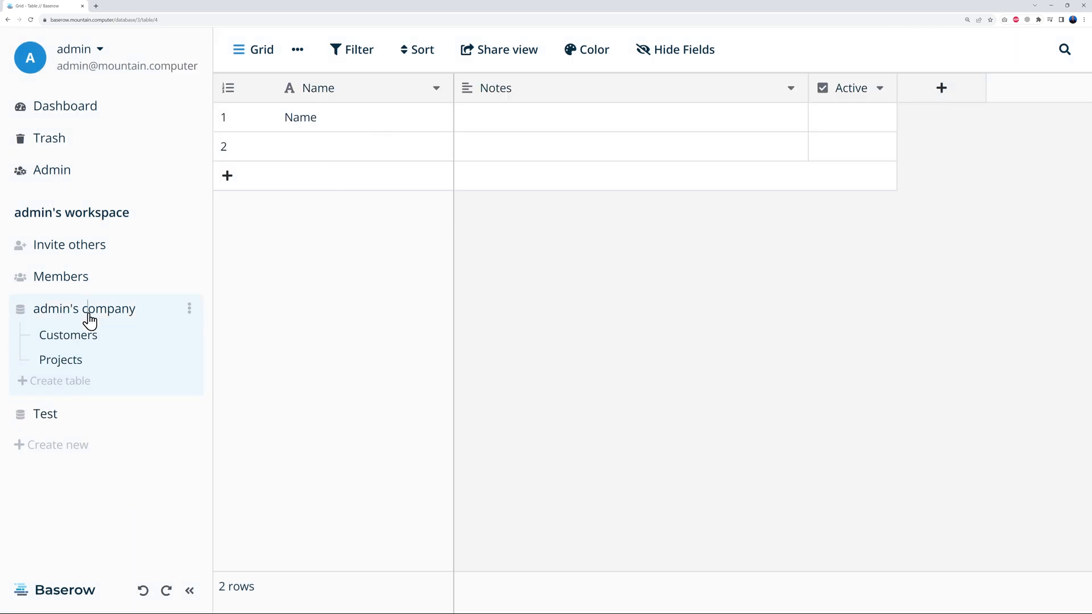
pyautogui.click(68, 334)
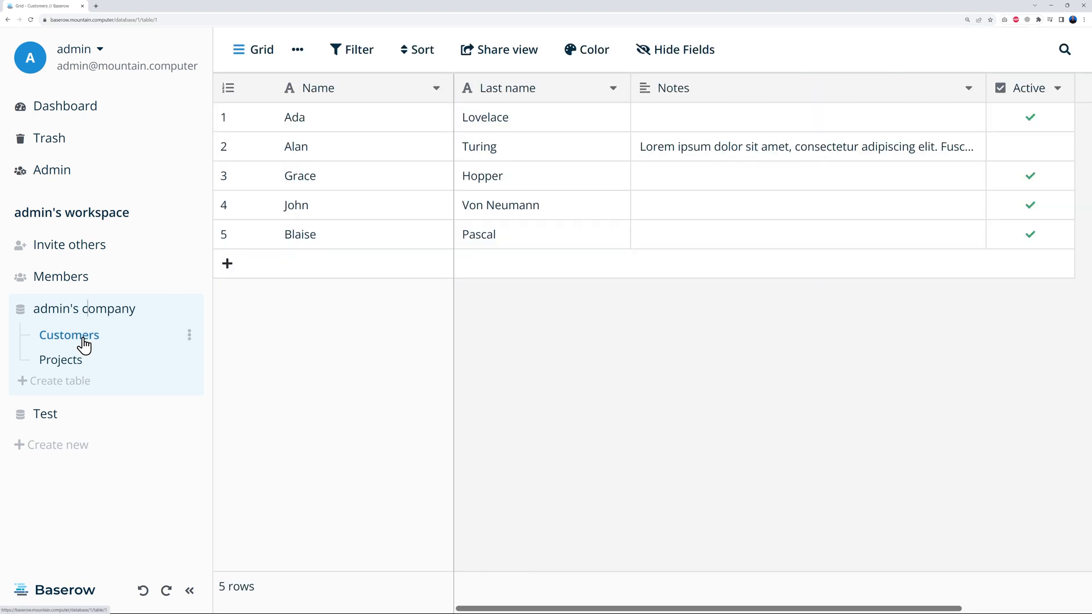
pyautogui.click(60, 360)
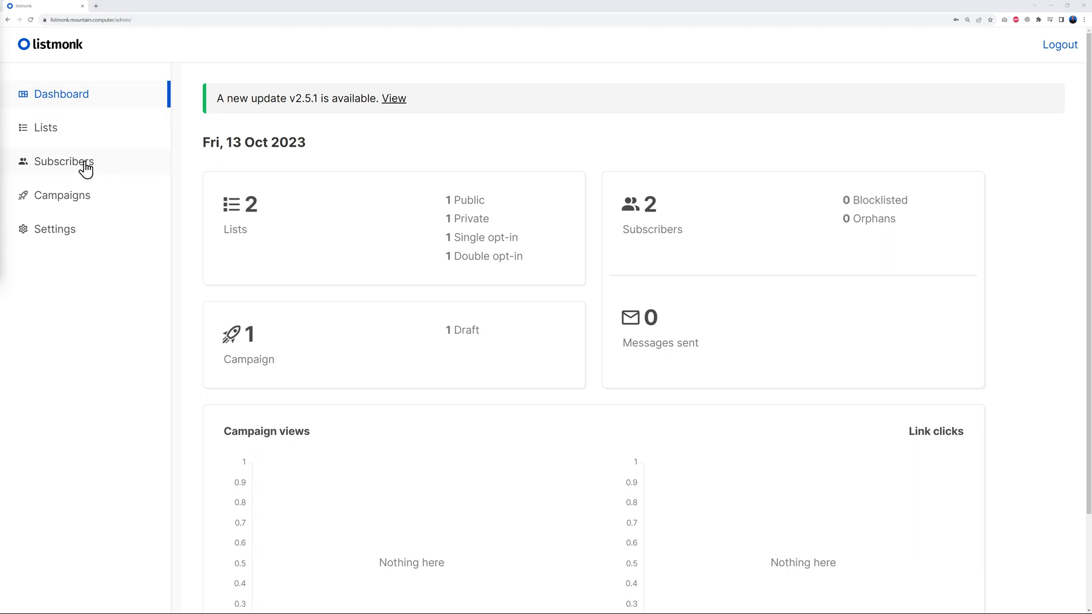
# Show All campaigns under the Campaigns section of the Listmonk dashboard
pyautogui.click(63, 194)
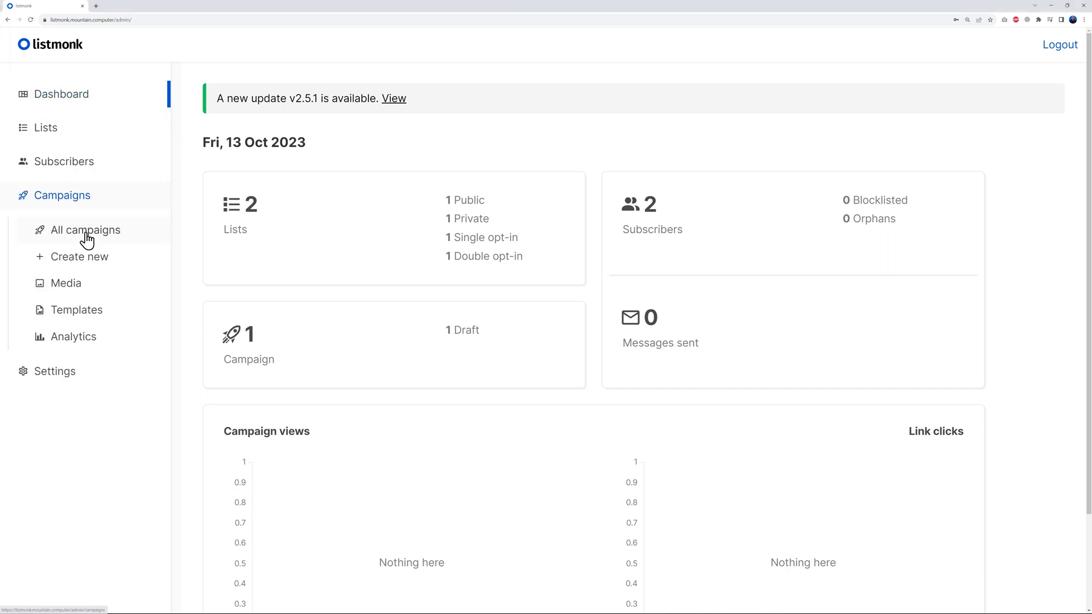
pyautogui.click(125, 6)
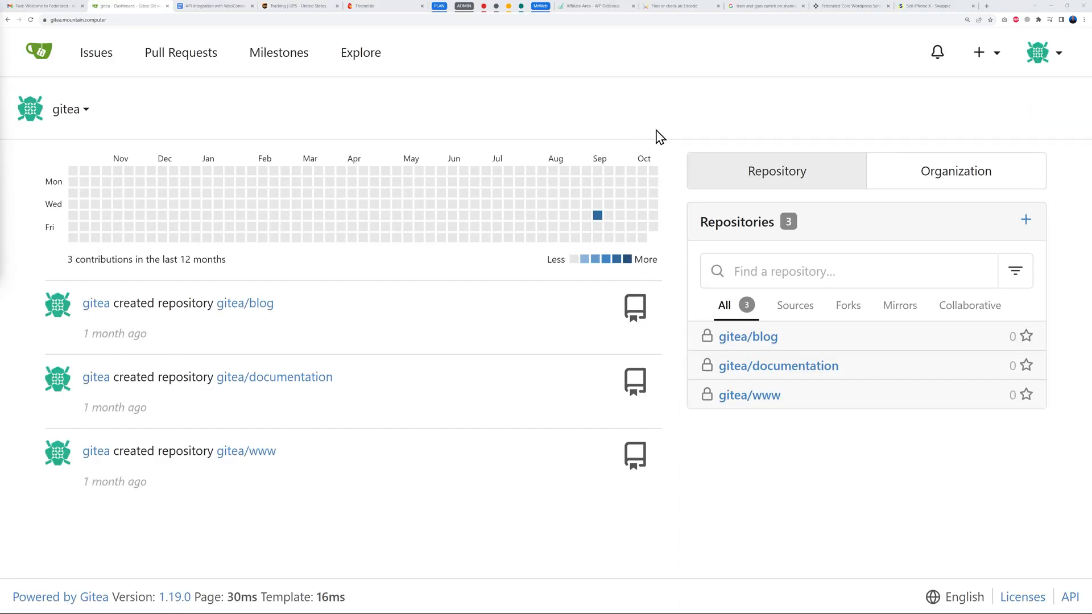
pyautogui.moveTo(672, 131)
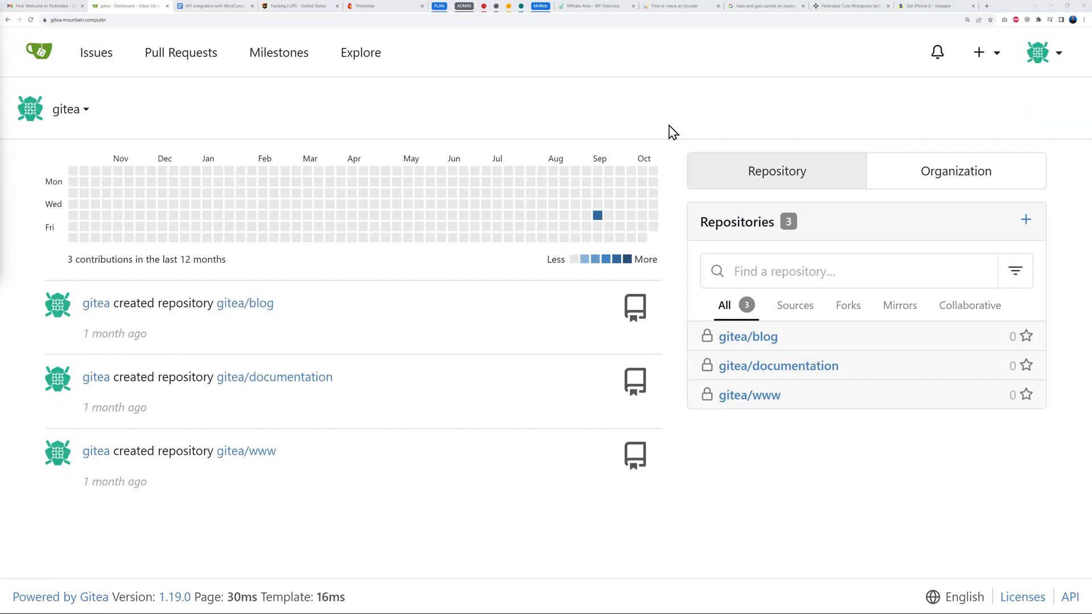
pyautogui.moveTo(638, 133)
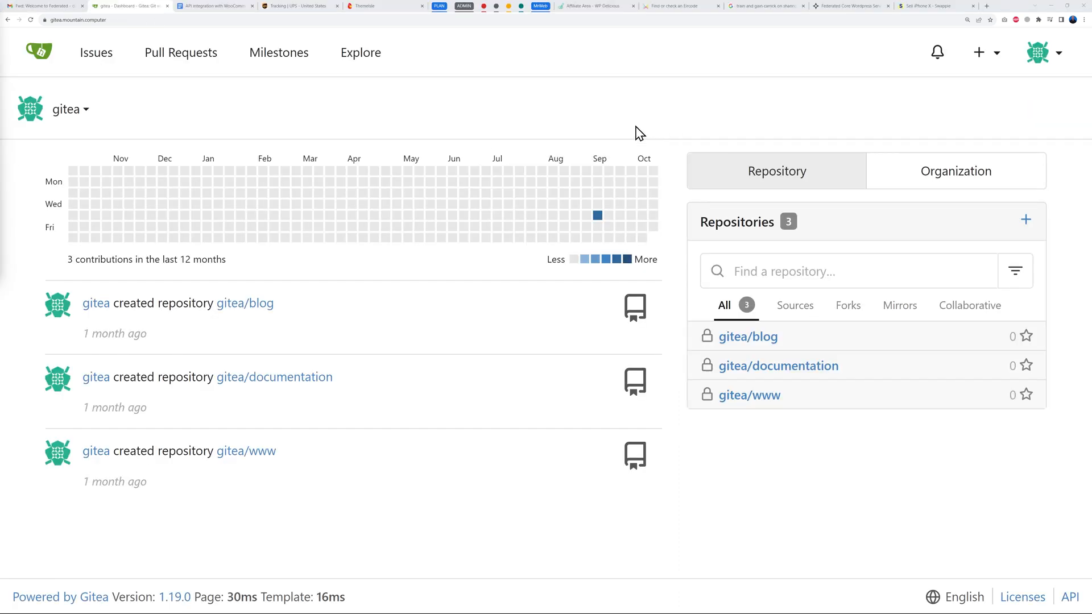
pyautogui.moveTo(597, 215)
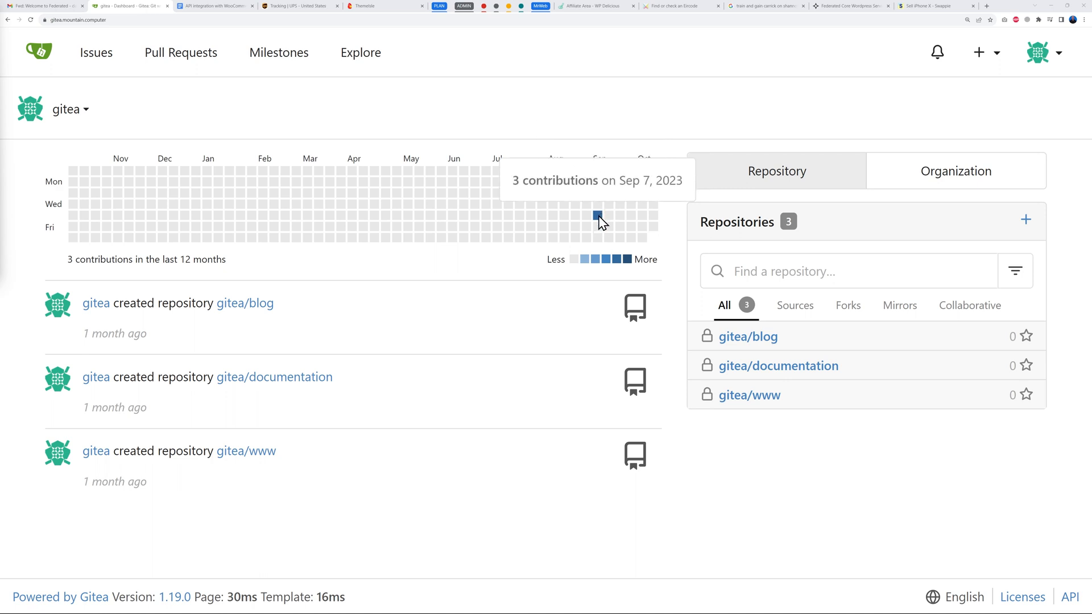
pyautogui.moveTo(674, 266)
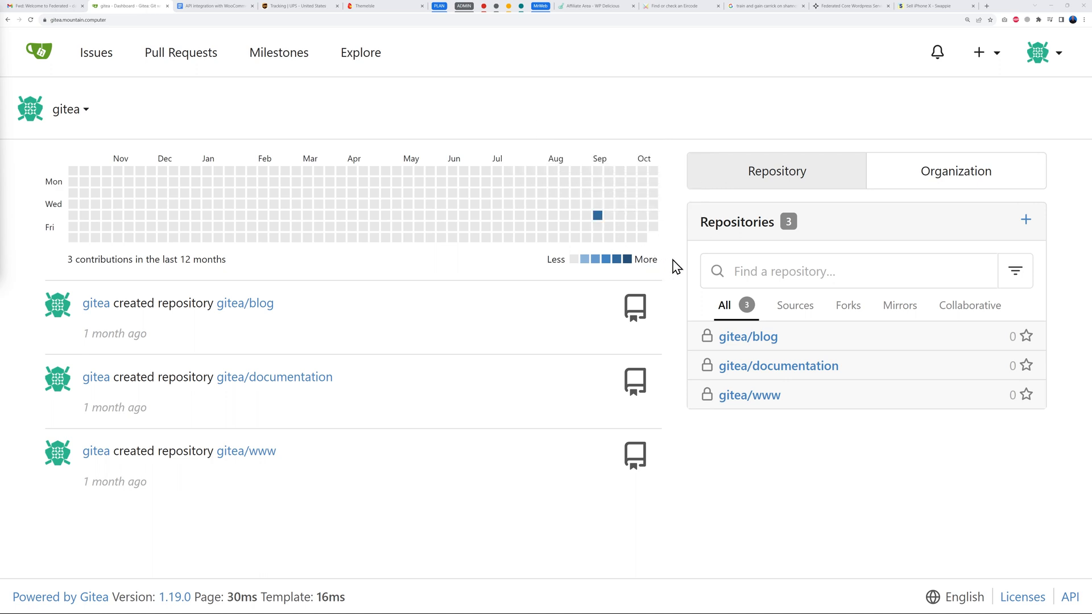